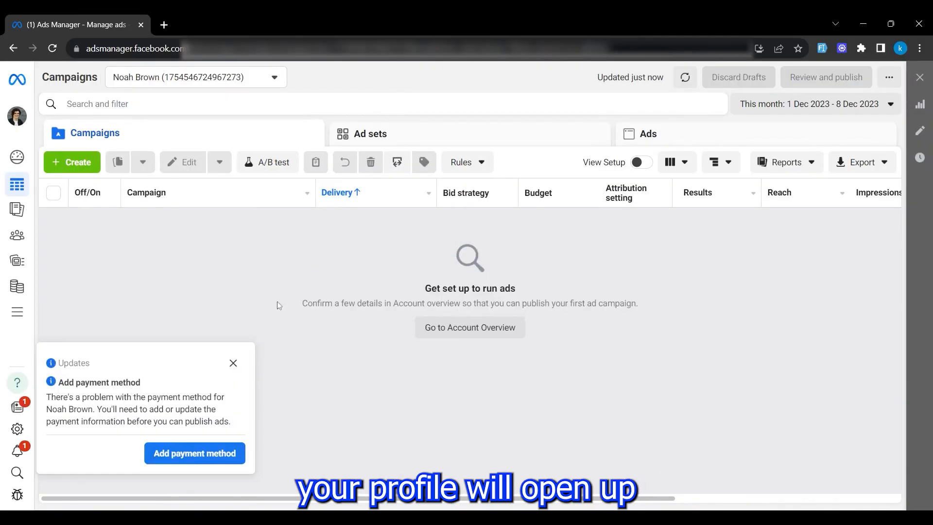
Step: From Business settings > Accounts > Ad accounts, select dddede and launch it in Ads Manager
{"action": "left_click", "coordinate": [15, 116]}
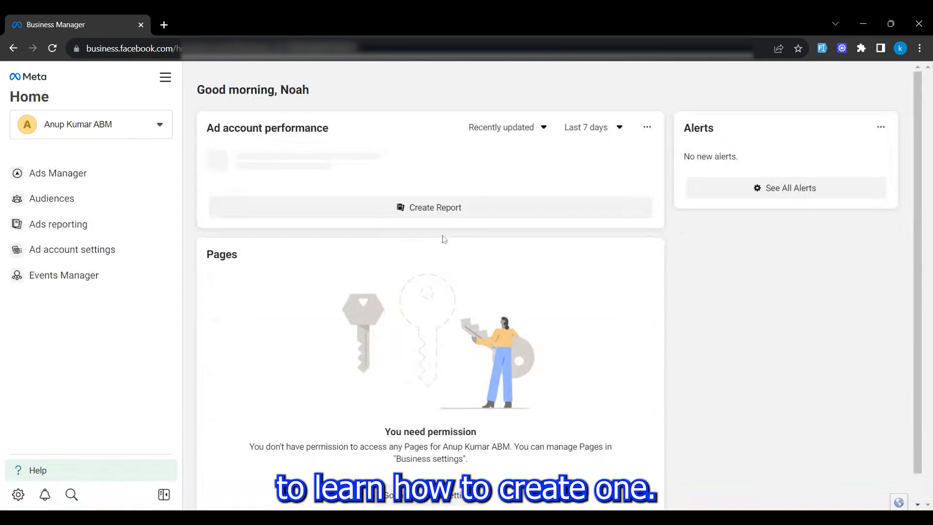
{"action": "left_click", "coordinate": [90, 124]}
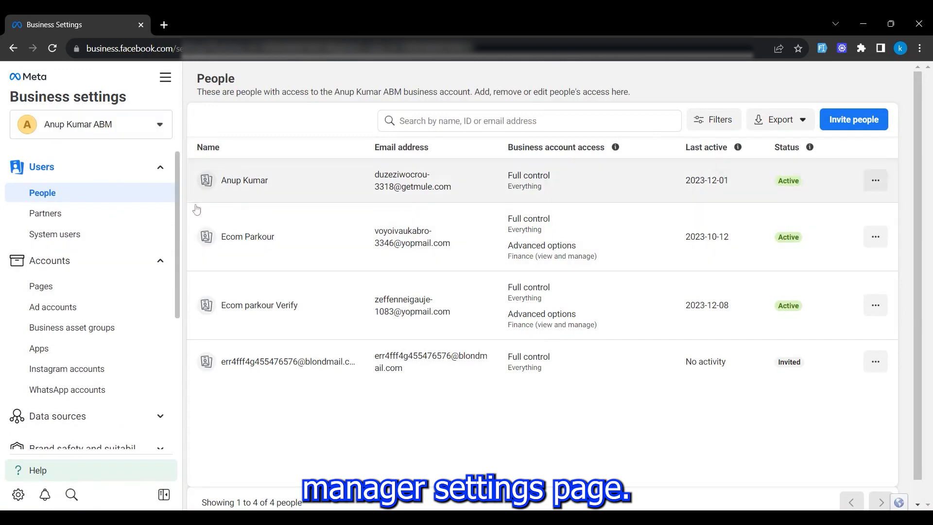
{"action": "left_click", "coordinate": [52, 306]}
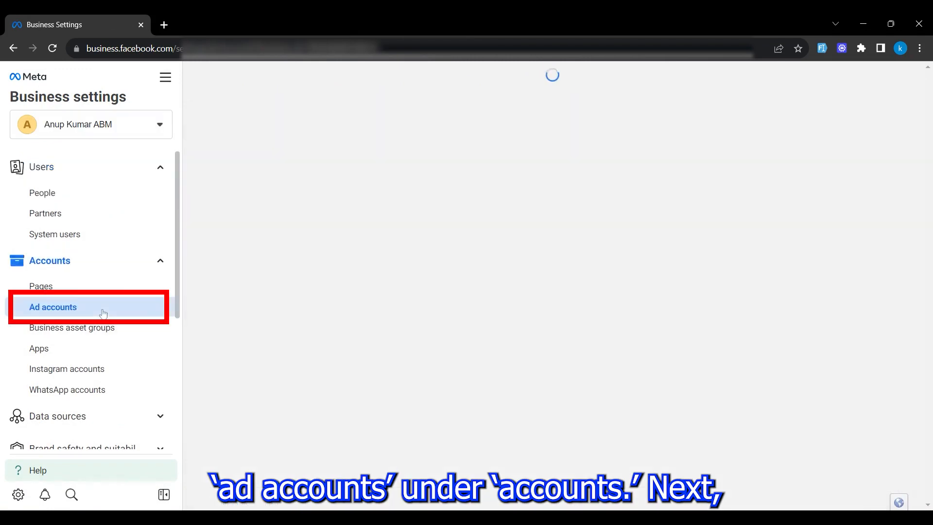
{"action": "left_click", "coordinate": [53, 306]}
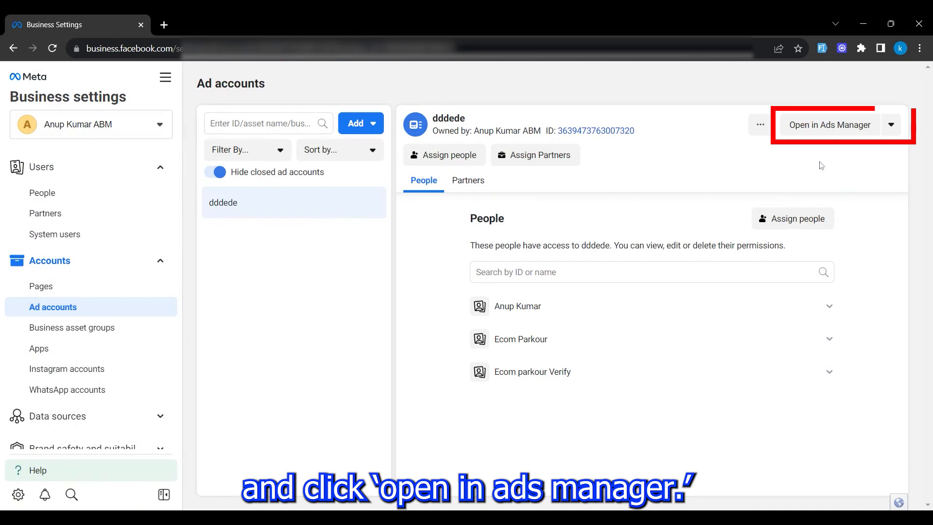
{"action": "left_click", "coordinate": [830, 124]}
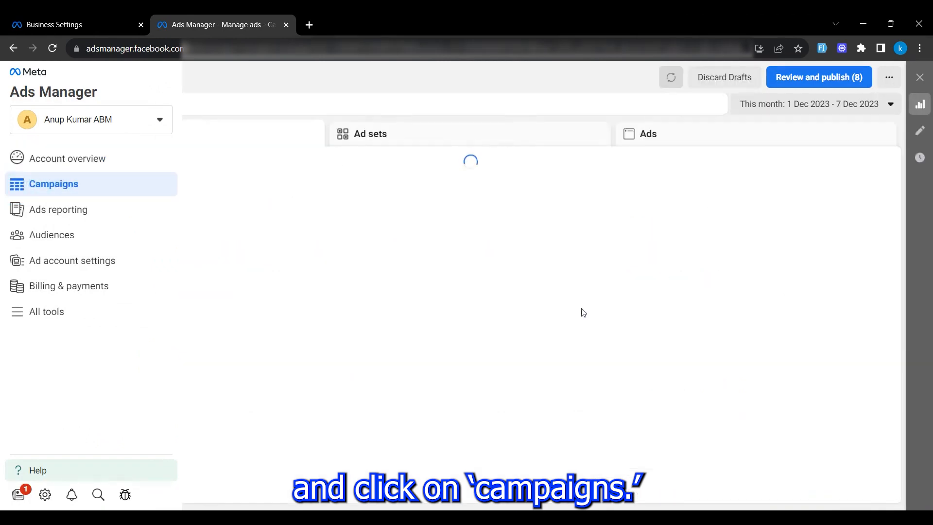
Step: Load dddede's campaigns list showing the two drafts, New Traffic and New Sales
{"action": "left_click", "coordinate": [53, 184]}
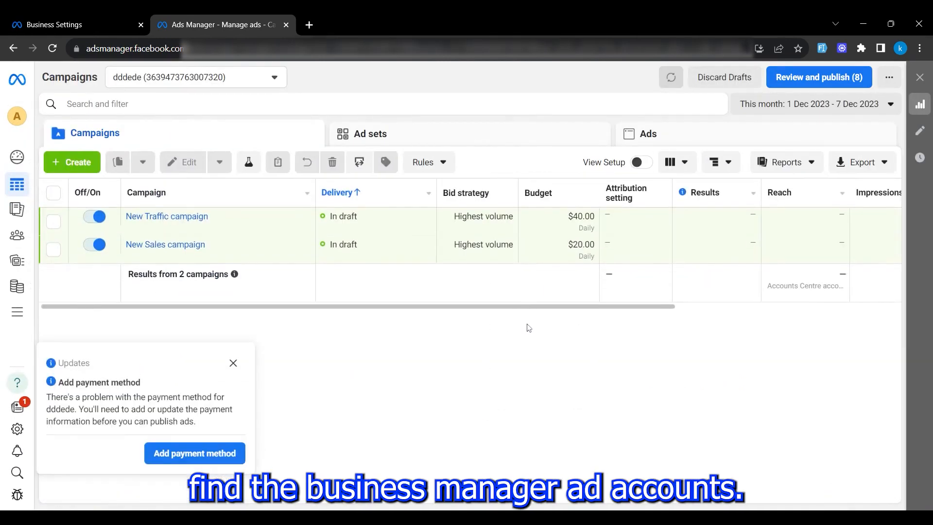